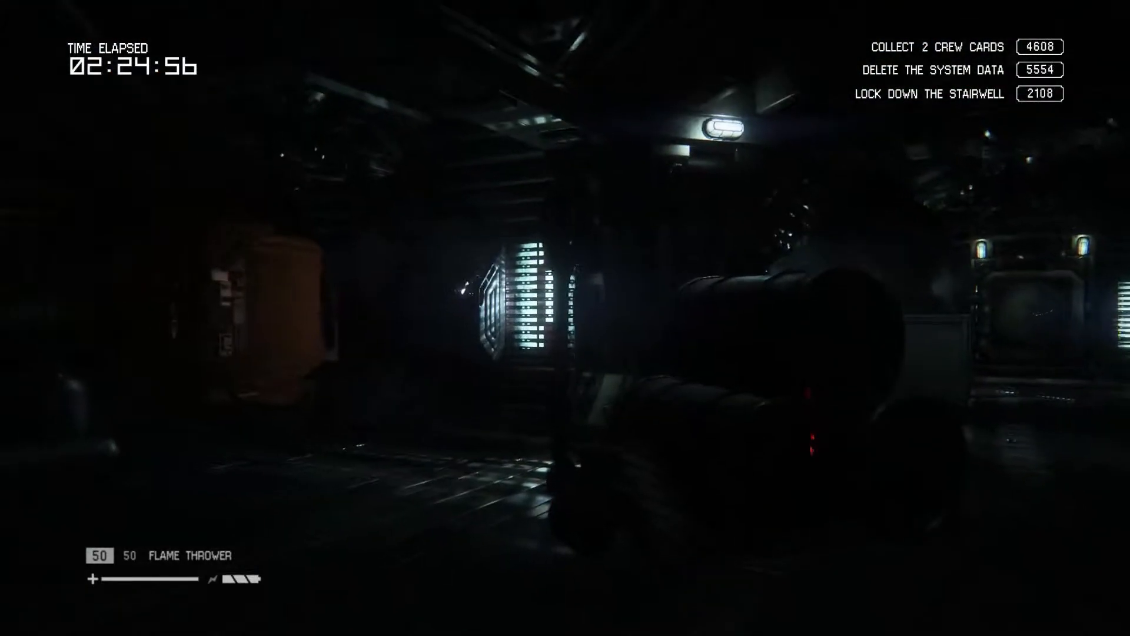
pyautogui.moveTo(565, 317)
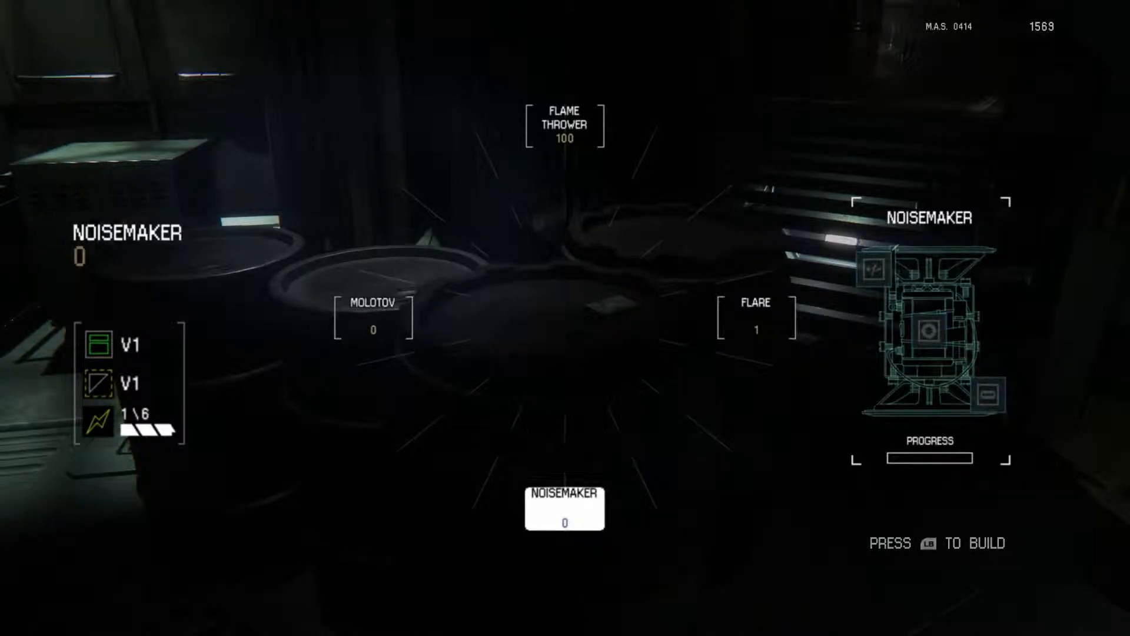
# Sneak through the station searching for crew cards
pyautogui.press('LB')
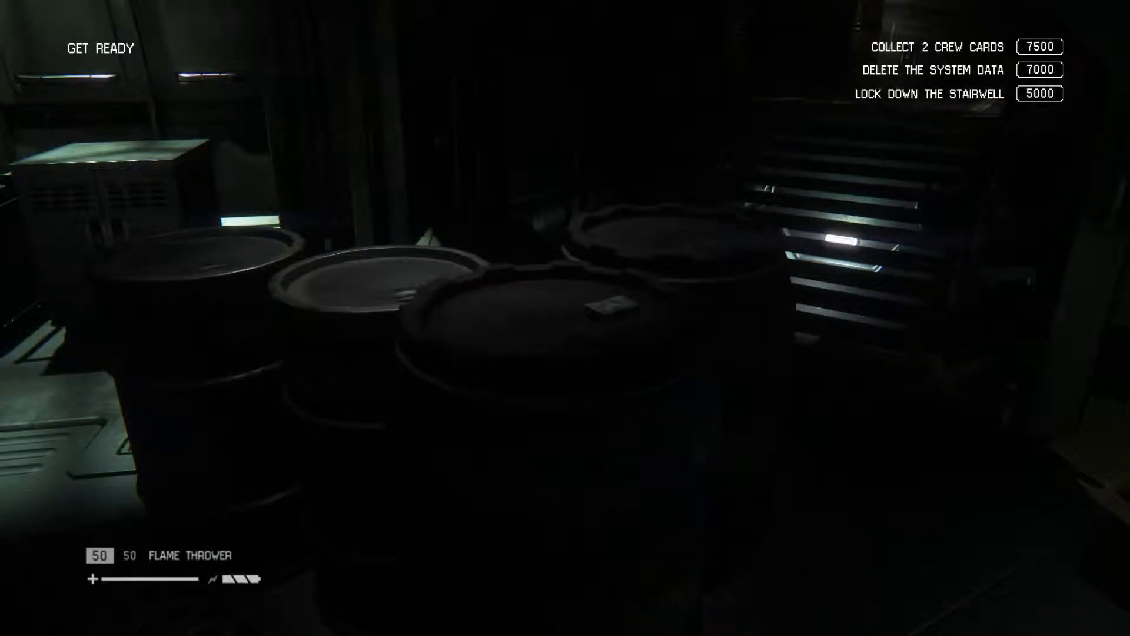
pyautogui.press('tab')
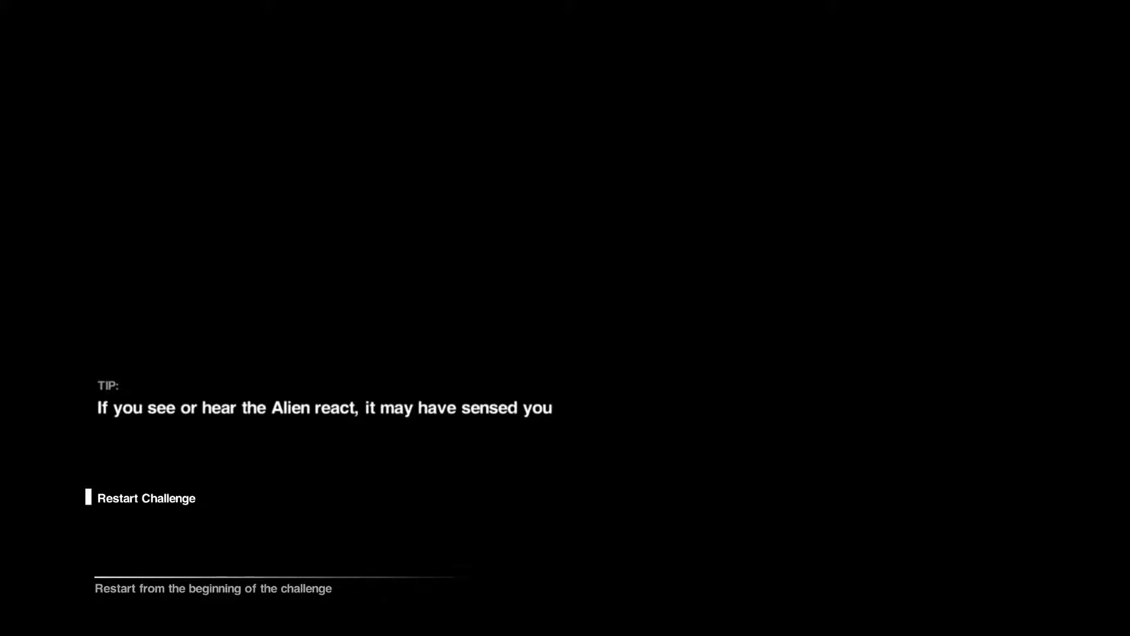
pyautogui.click(146, 498)
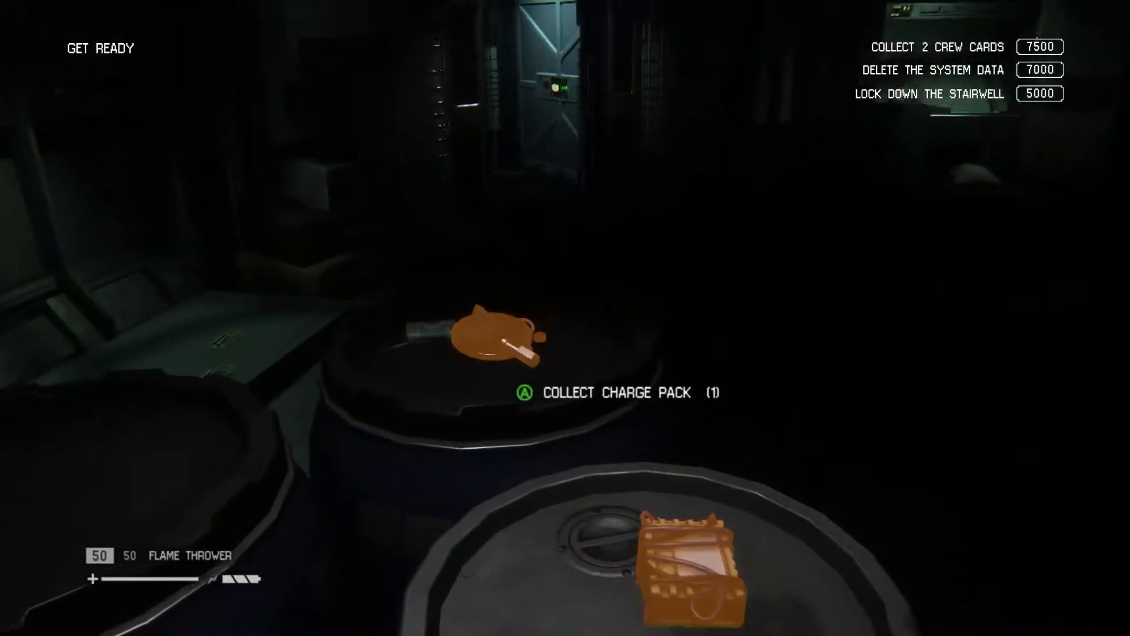
pyautogui.moveTo(565, 318)
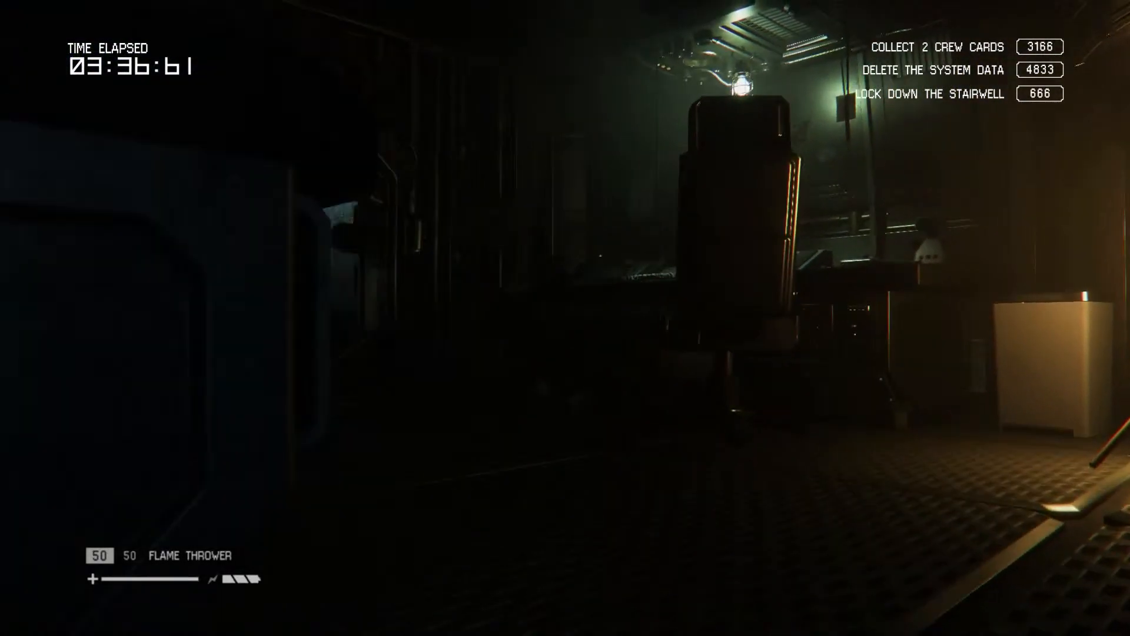
pyautogui.moveTo(565, 317)
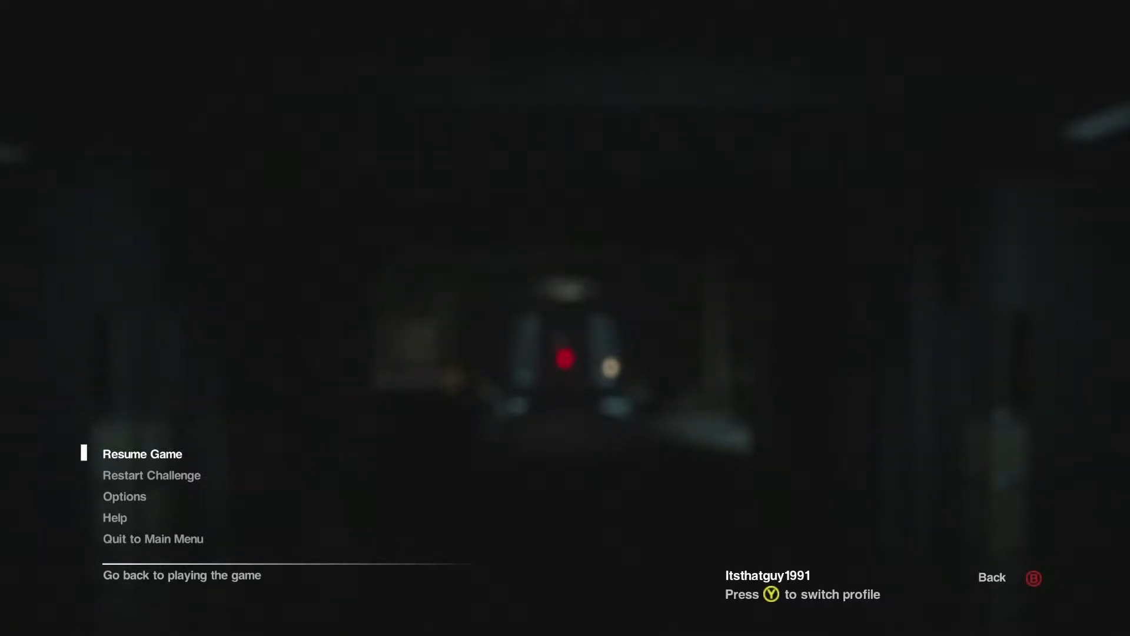
# Read the Head Tracking option's description in settings, then climb into a locker to hide
pyautogui.click(124, 496)
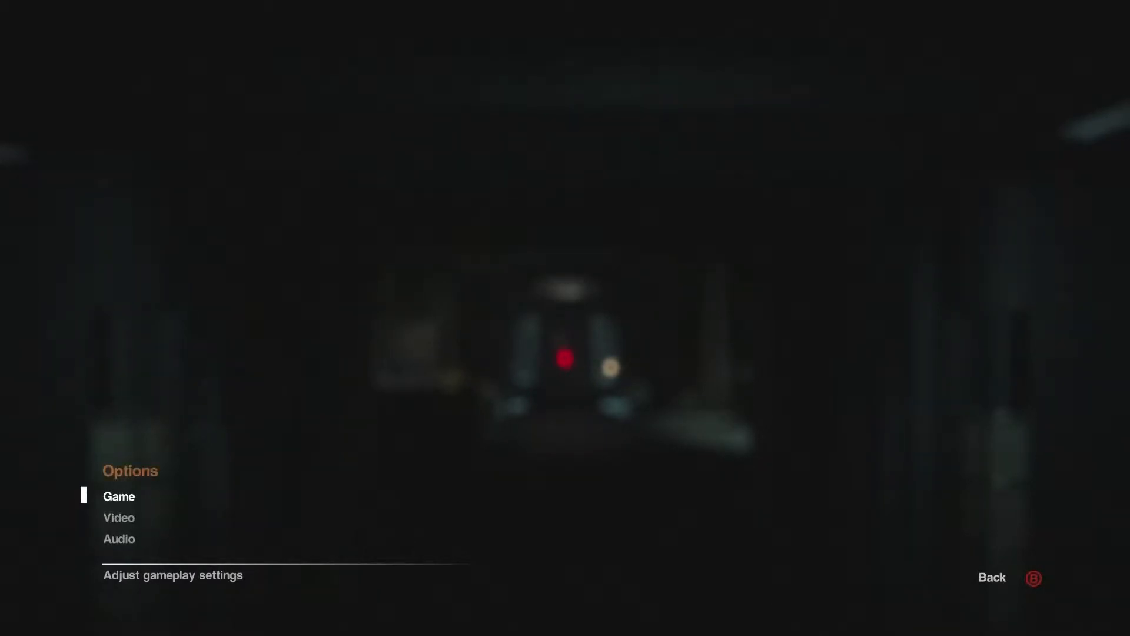
pyautogui.click(119, 496)
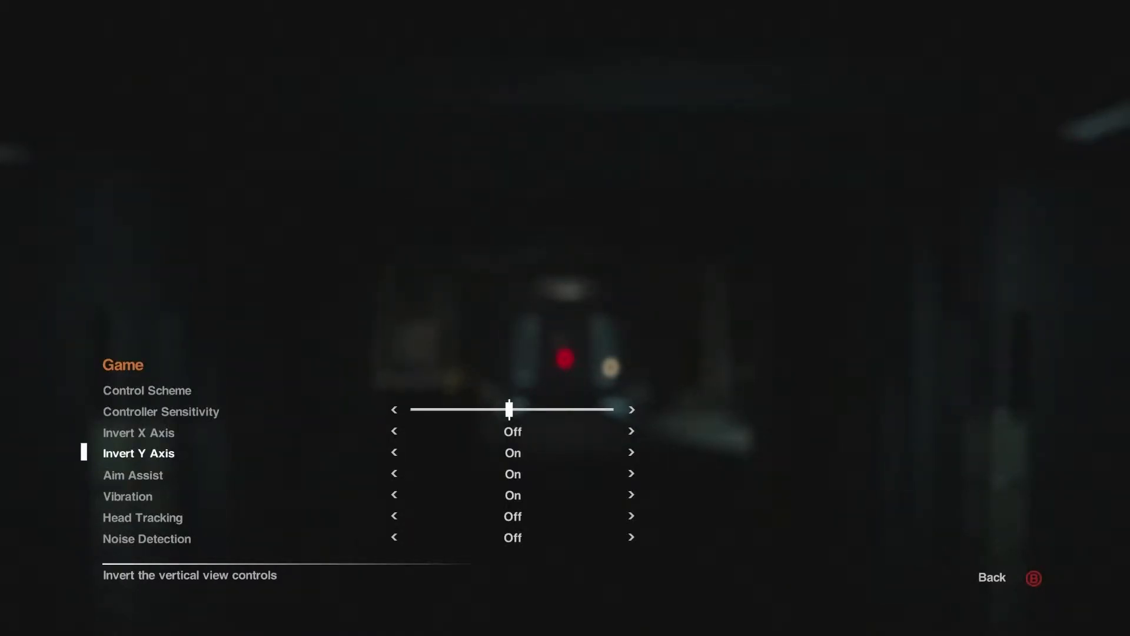
pyautogui.press('down')
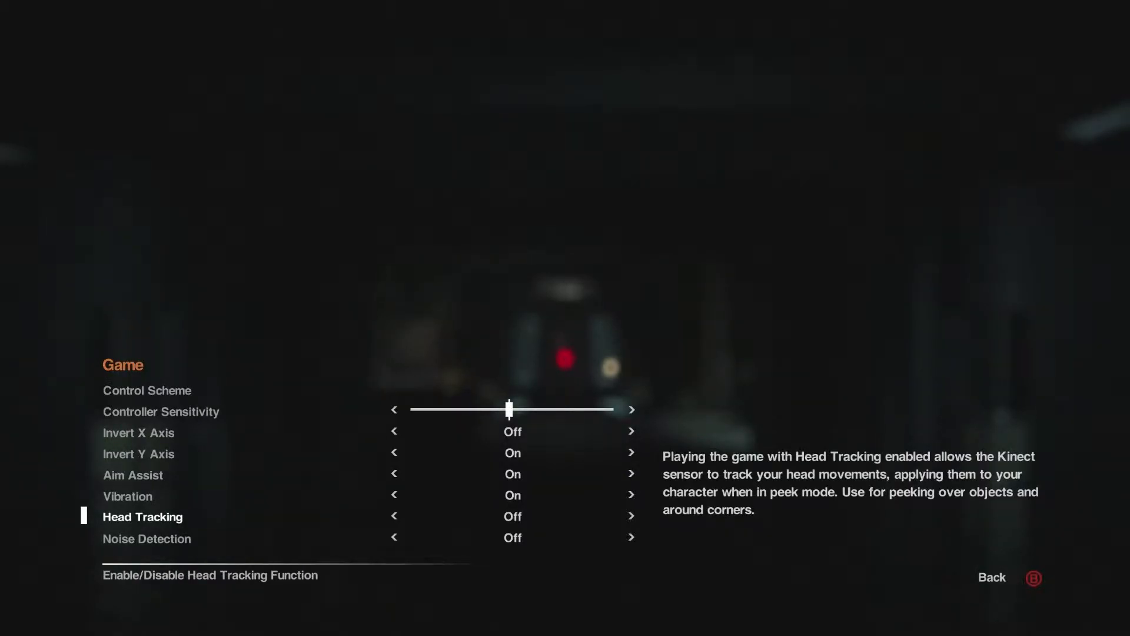
pyautogui.press('Escape')
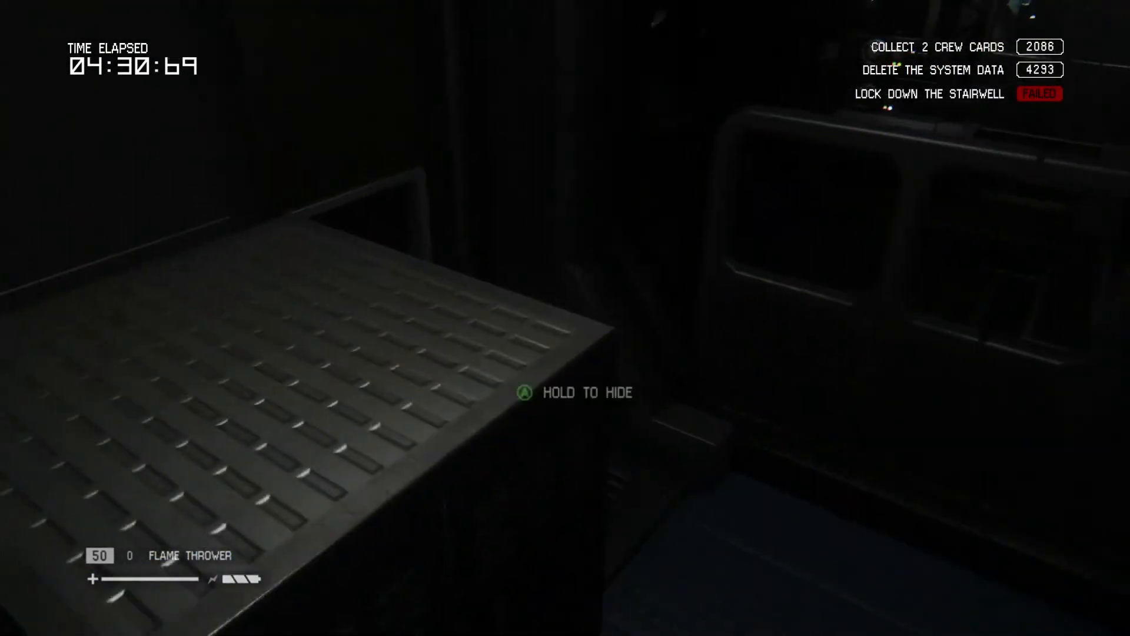
pyautogui.press('e')
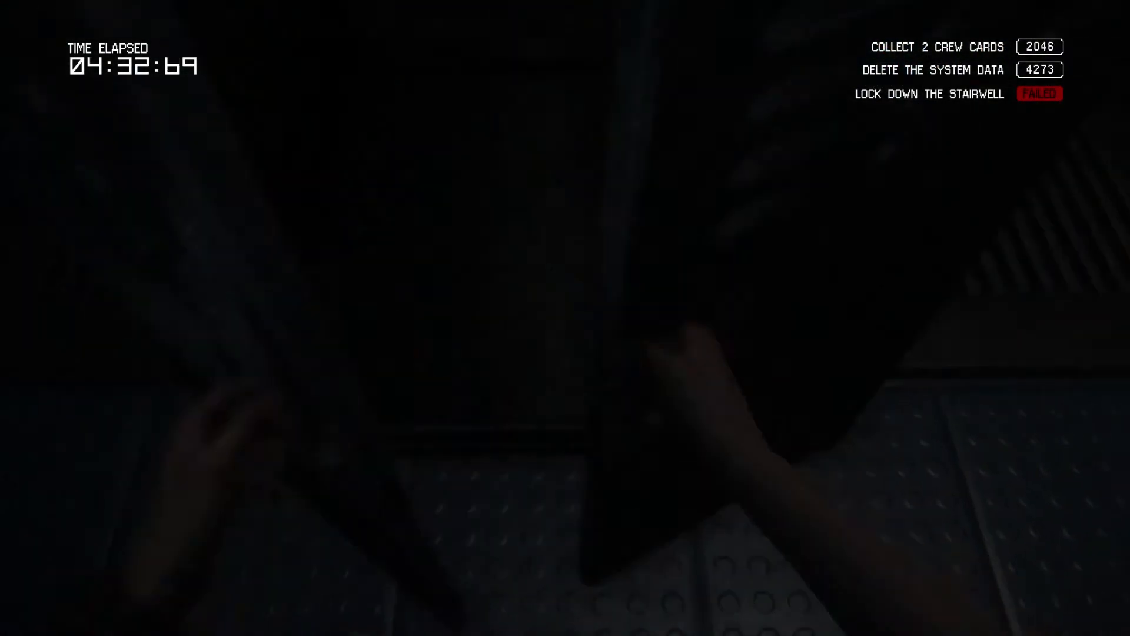